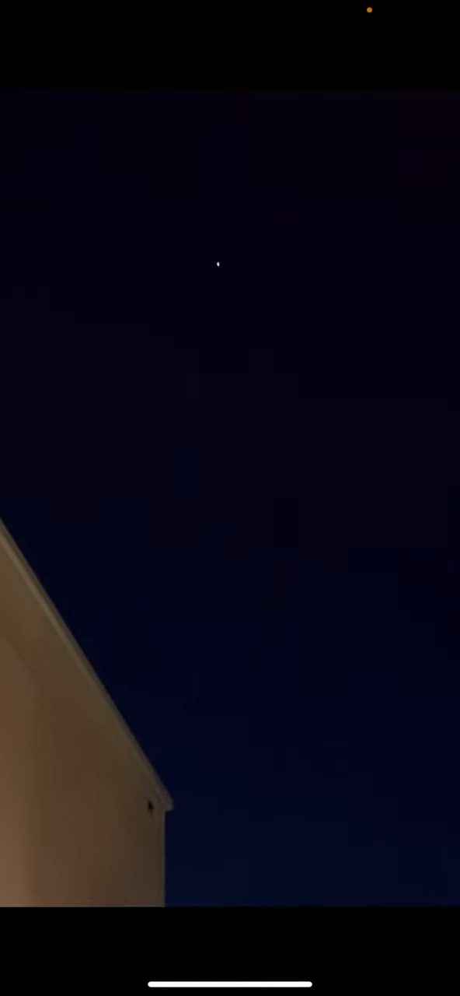
- Pause the 5:05 AM night-sky clip partway through playback using the on-screen controls
{"action": "left_click", "coordinate": [230, 498]}
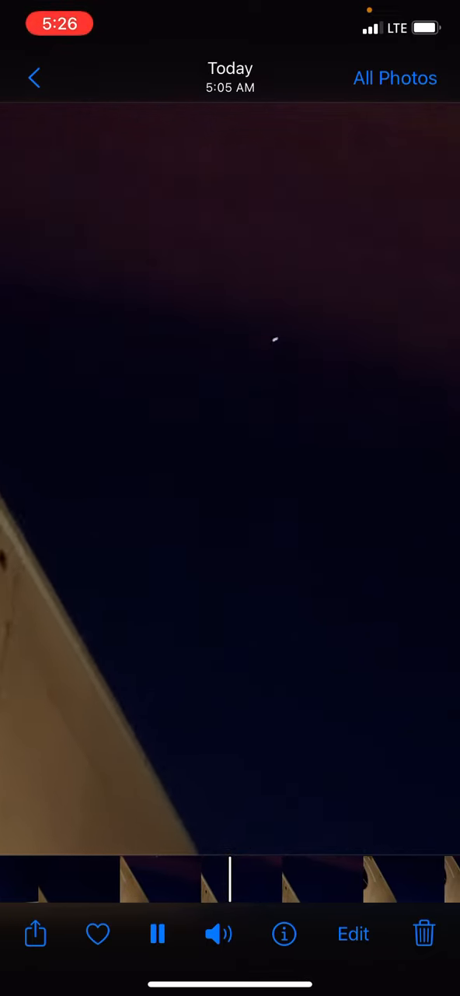
{"action": "left_click", "coordinate": [157, 955]}
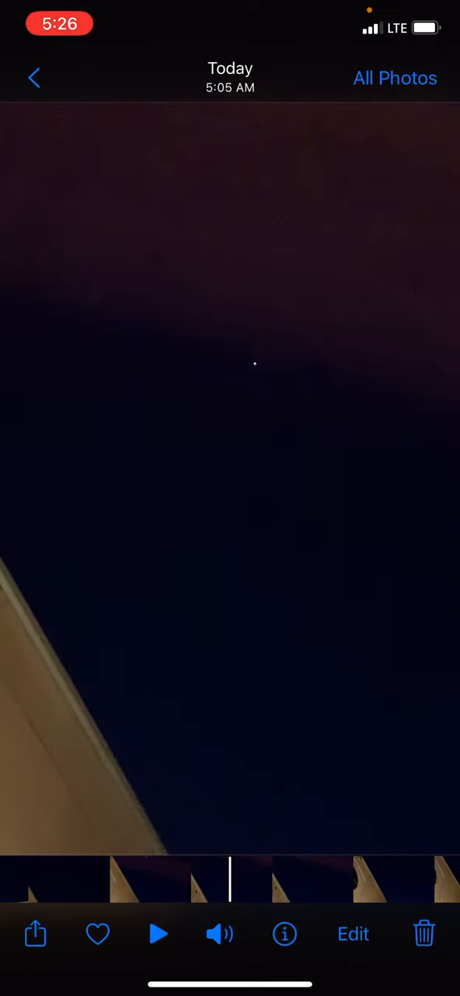